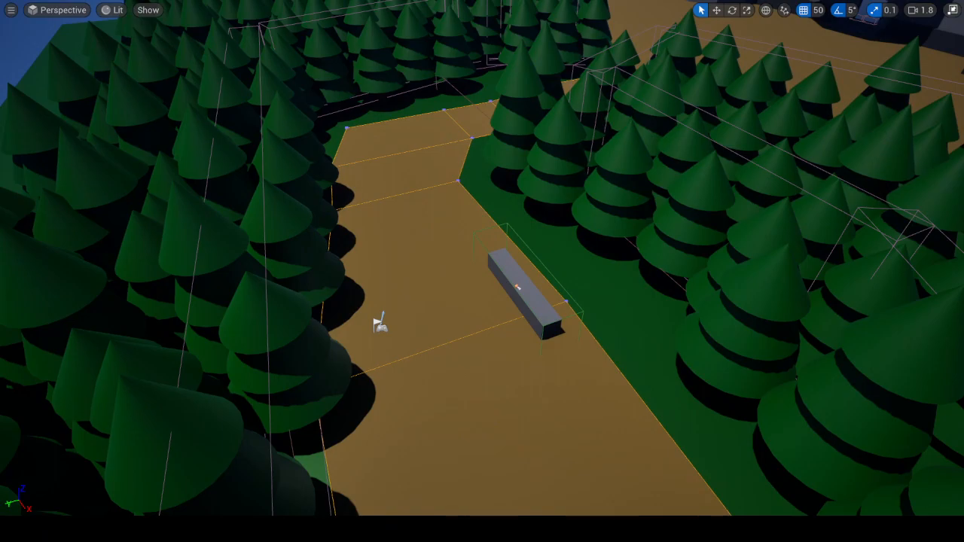
mouse_move(524, 414)
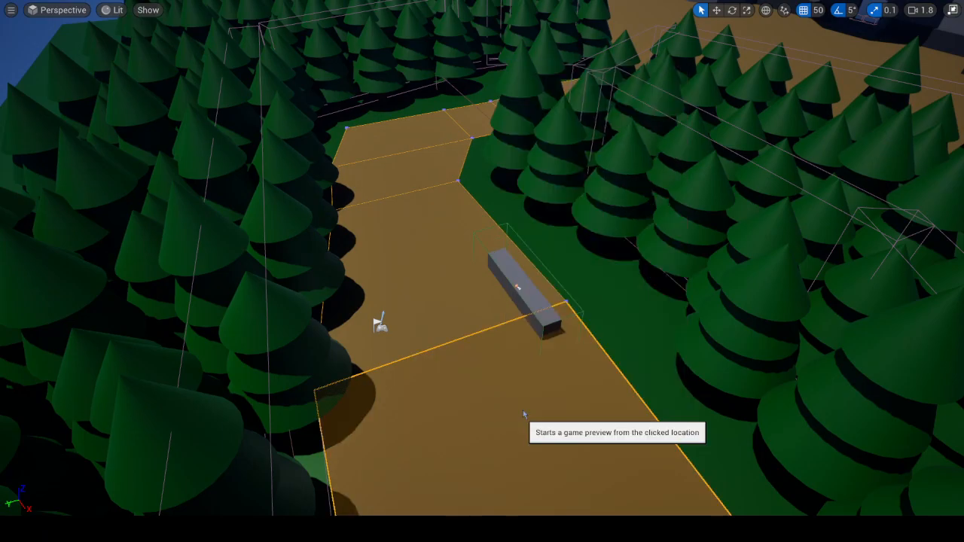
click(523, 414)
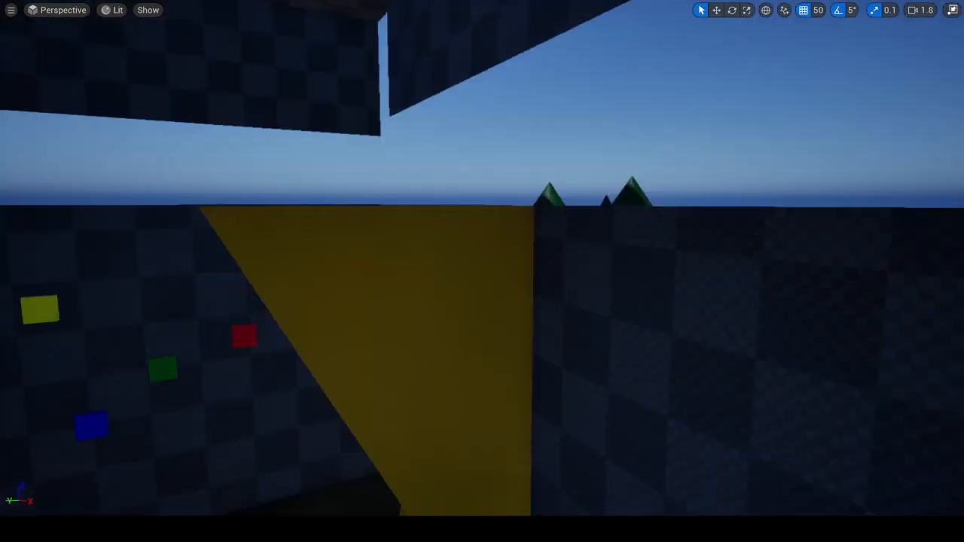
drag(482, 271, 482, 151)
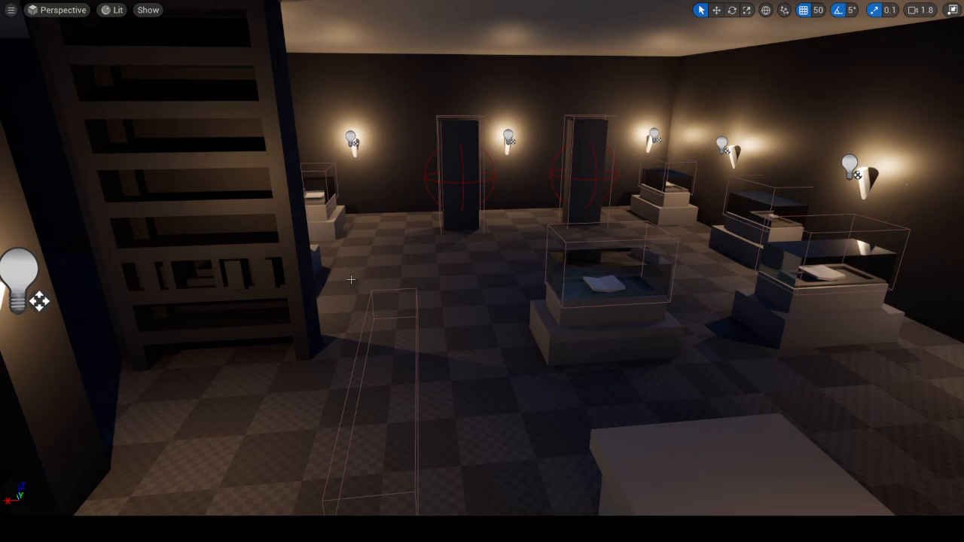
mouse_move(533, 272)
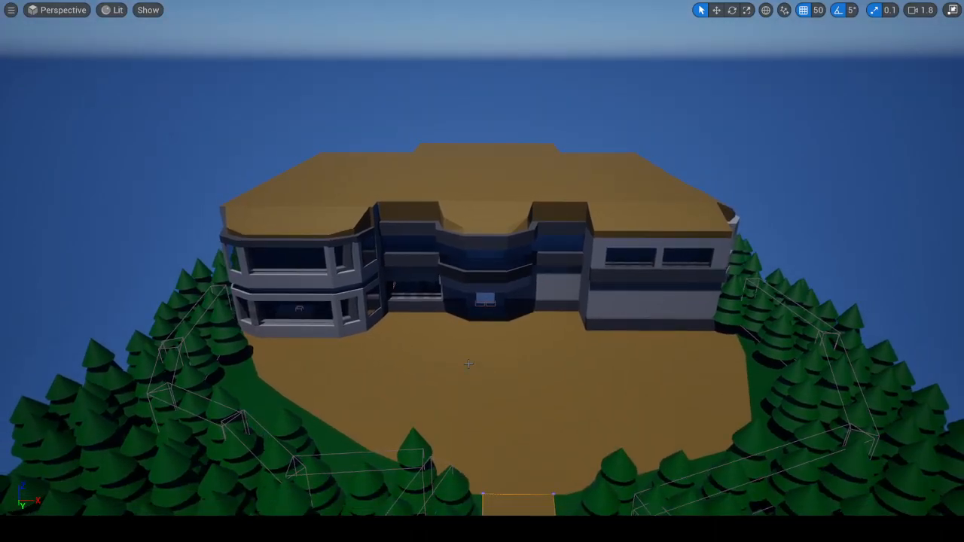
mouse_move(428, 286)
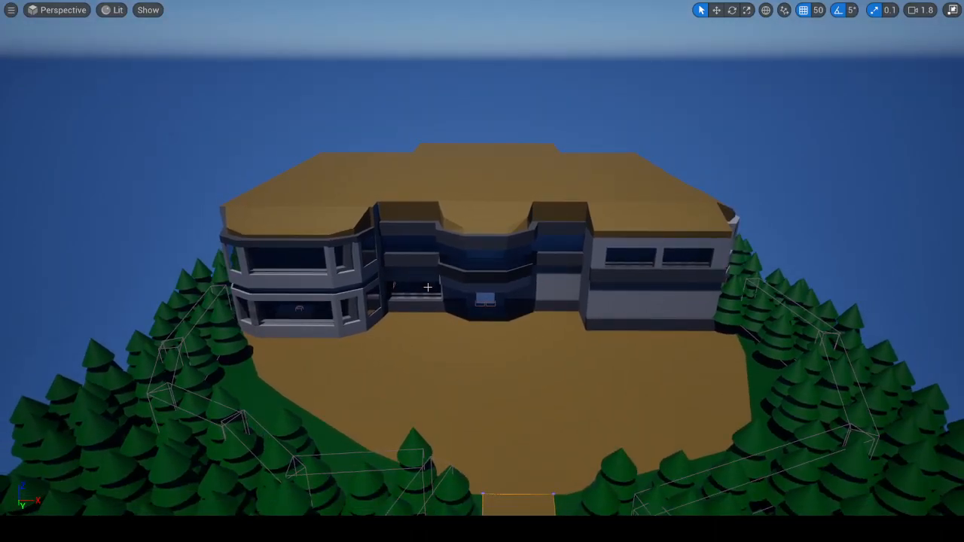